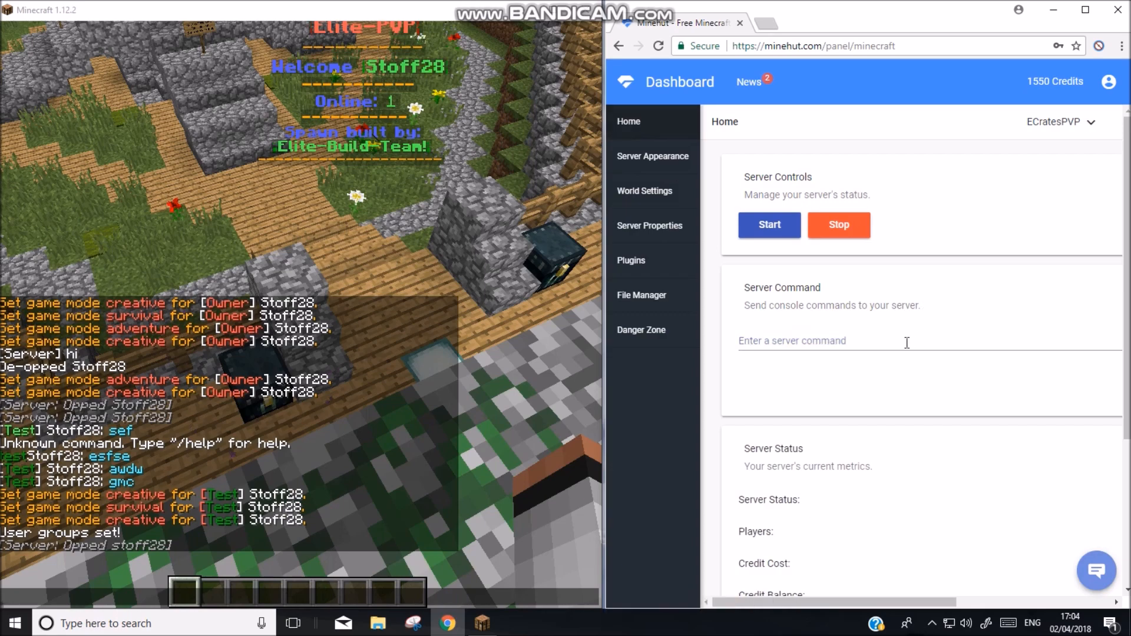
- Start typing an op command for the player in the server console
click(791, 340)
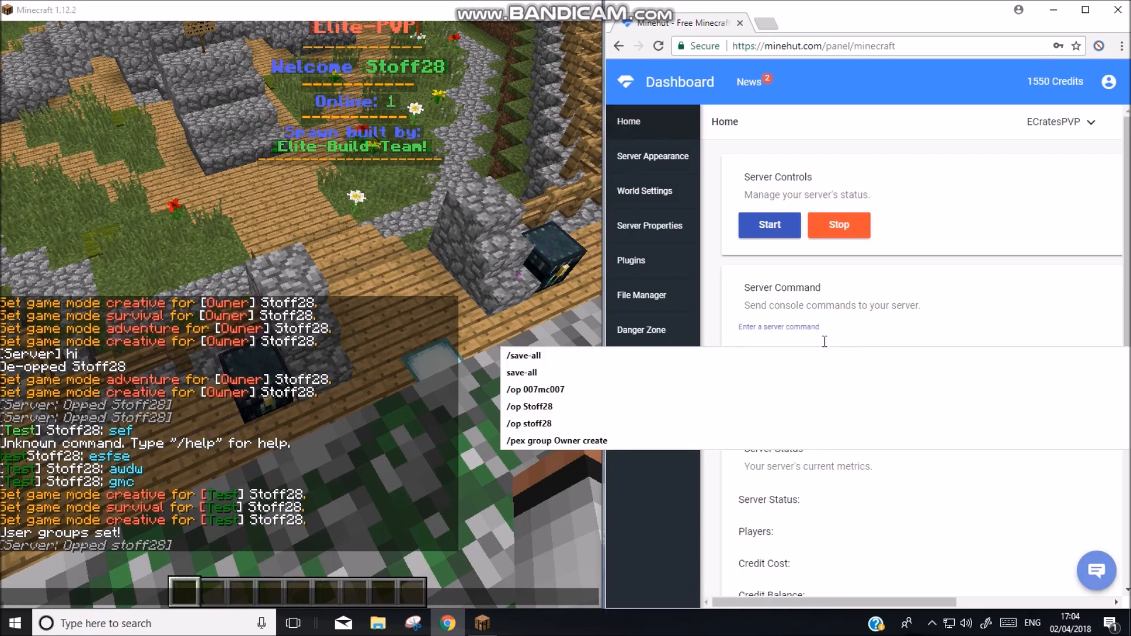
text(op nam)
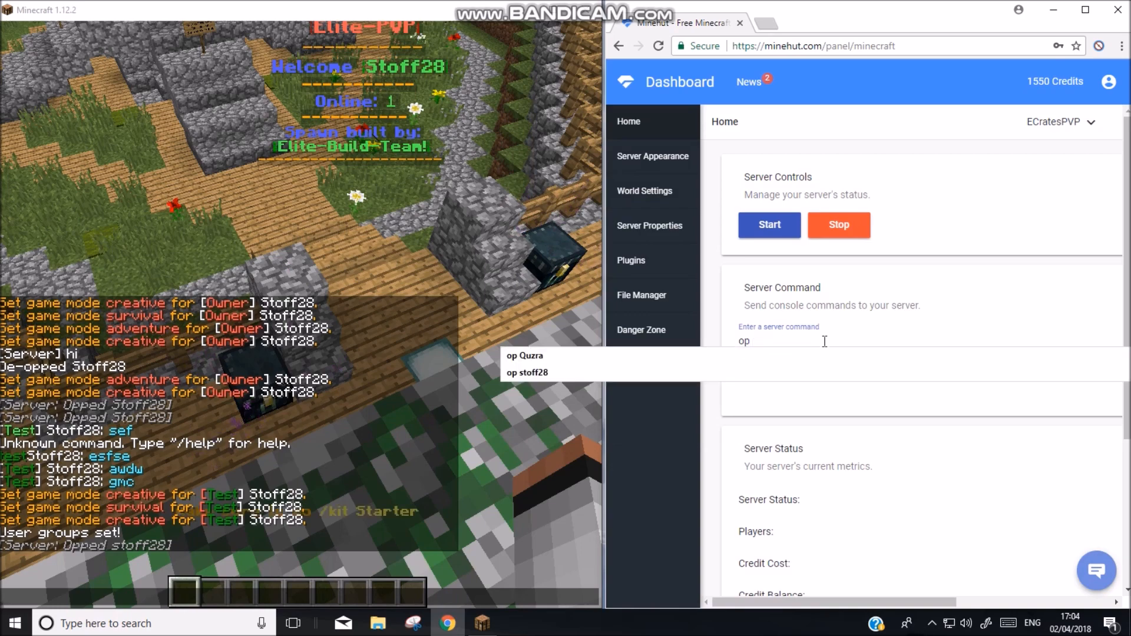
click(527, 372)
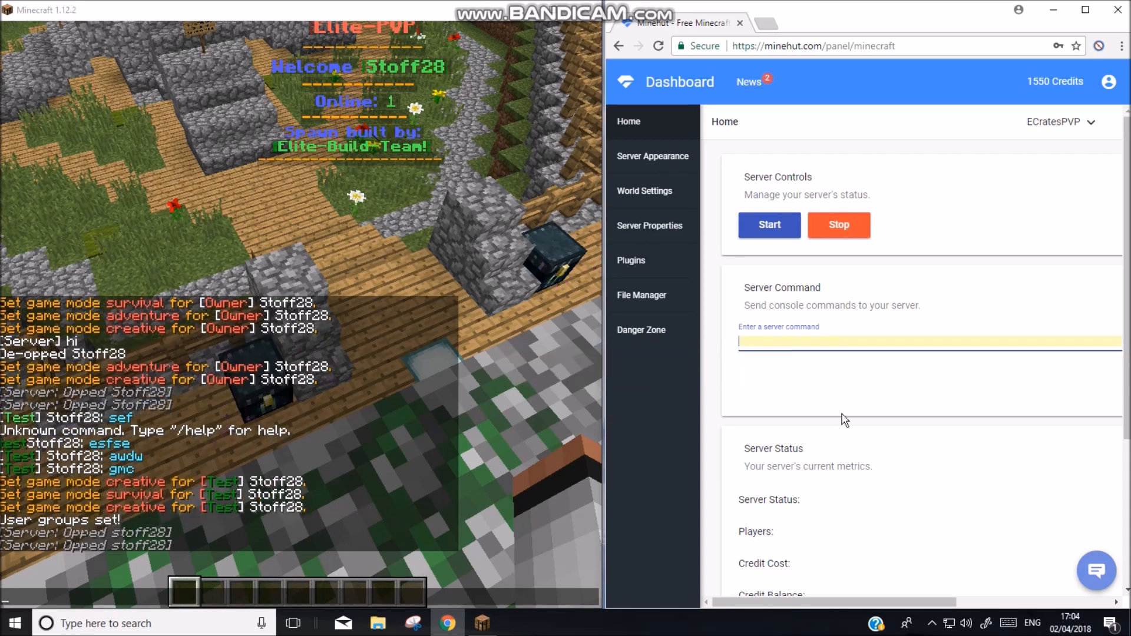
mouse_move(763, 354)
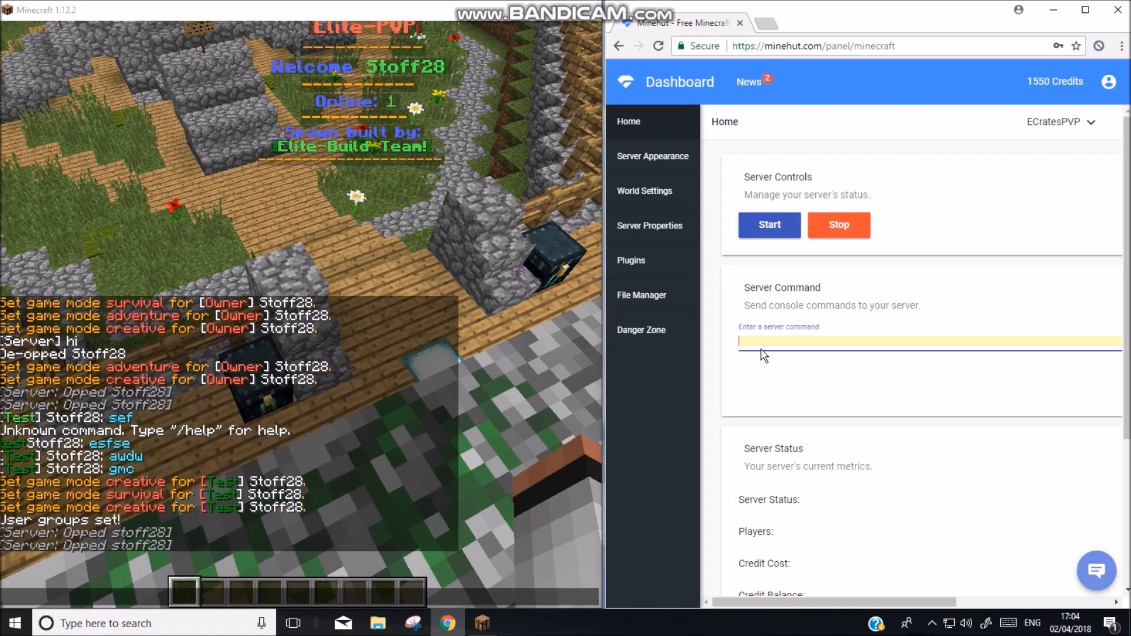
text(pex)
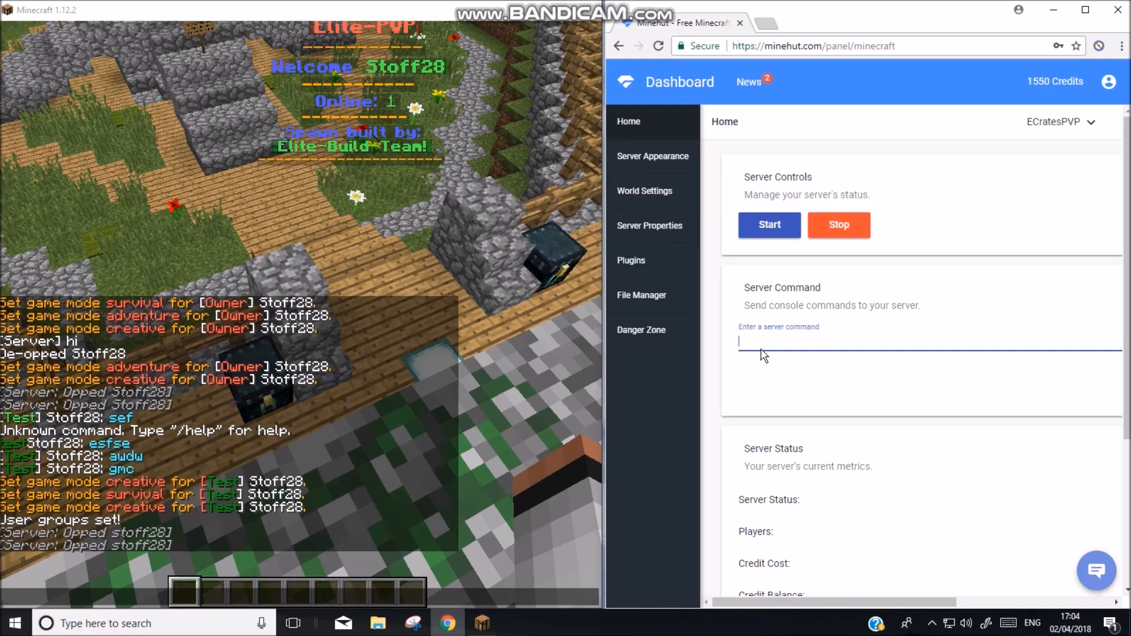
- Enter 'pex group Youtube prefix "&4You&fTube"' in the console
text(pex)
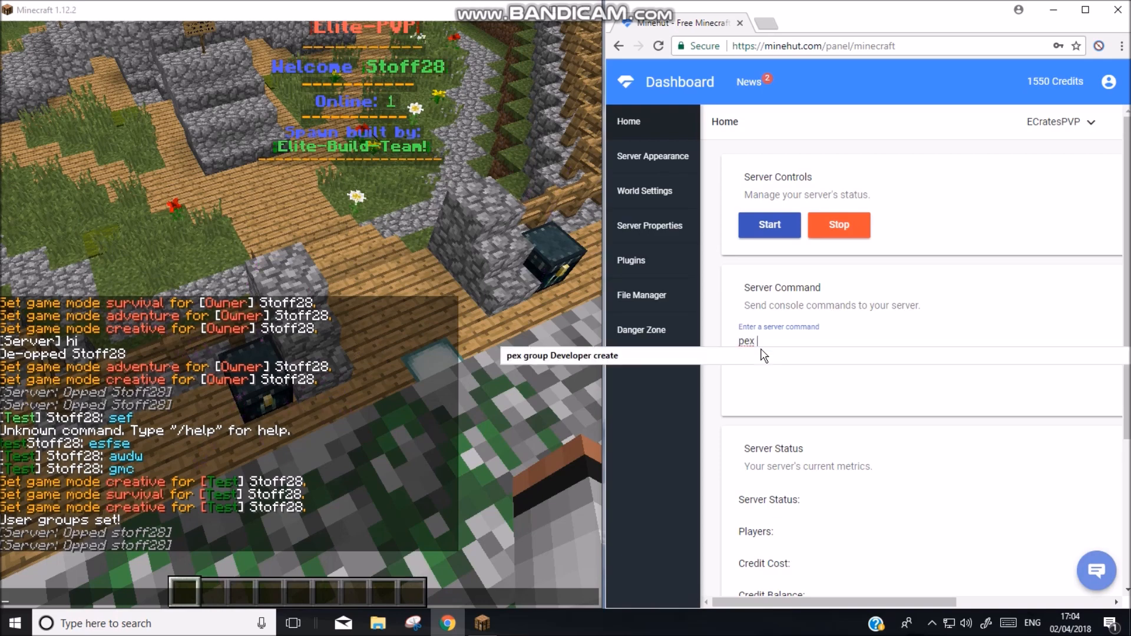
text(group)
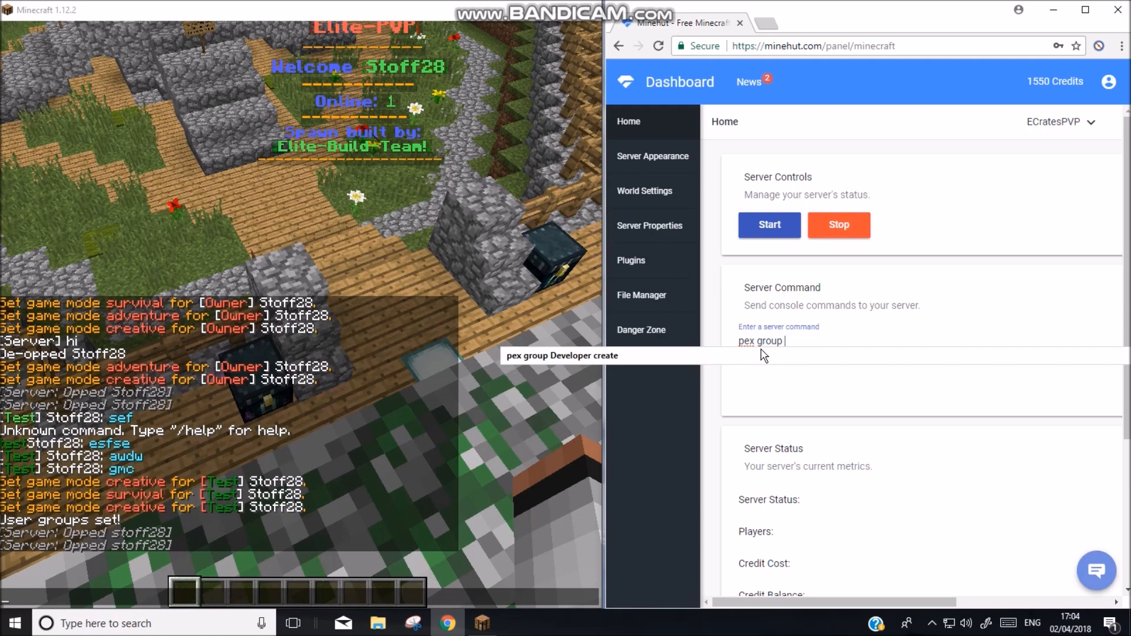
text(Youtube)
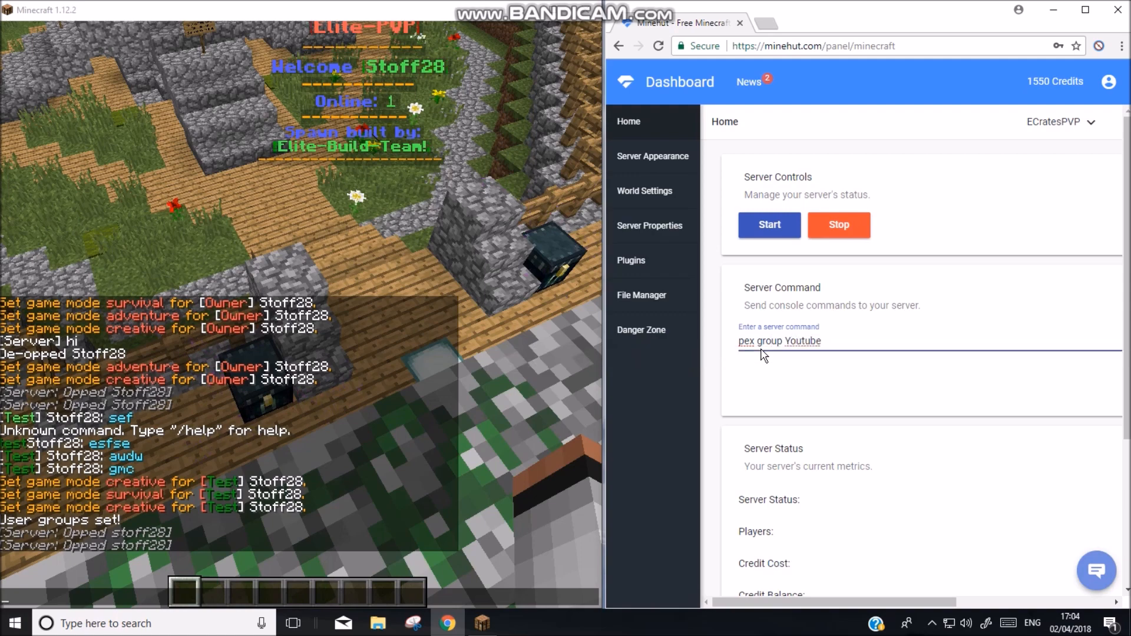
text(prefix)
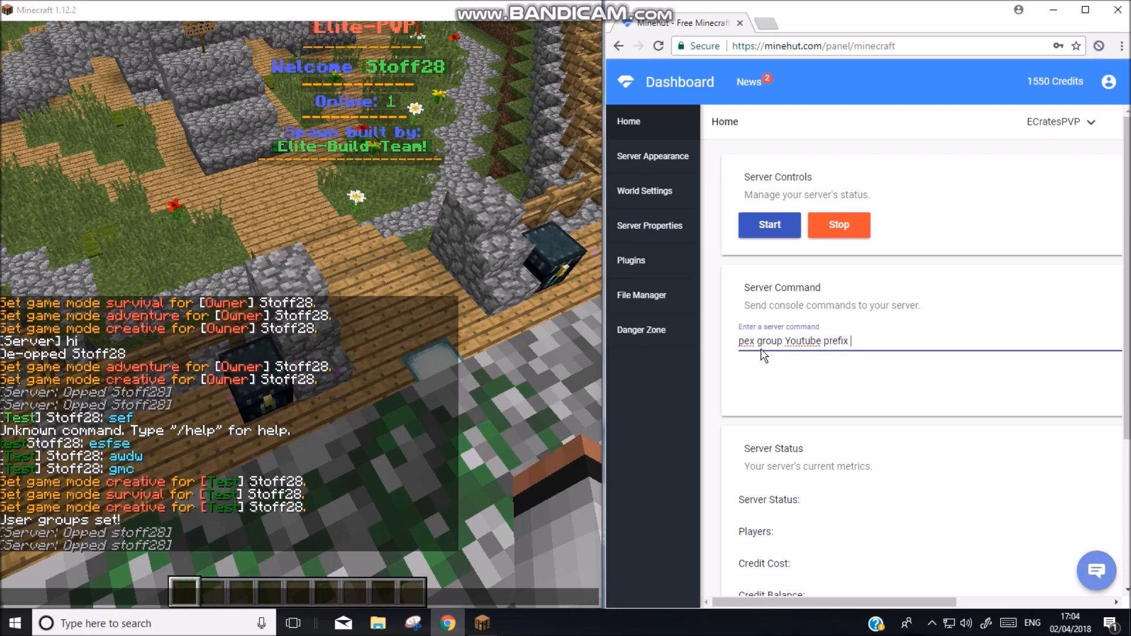
text(')
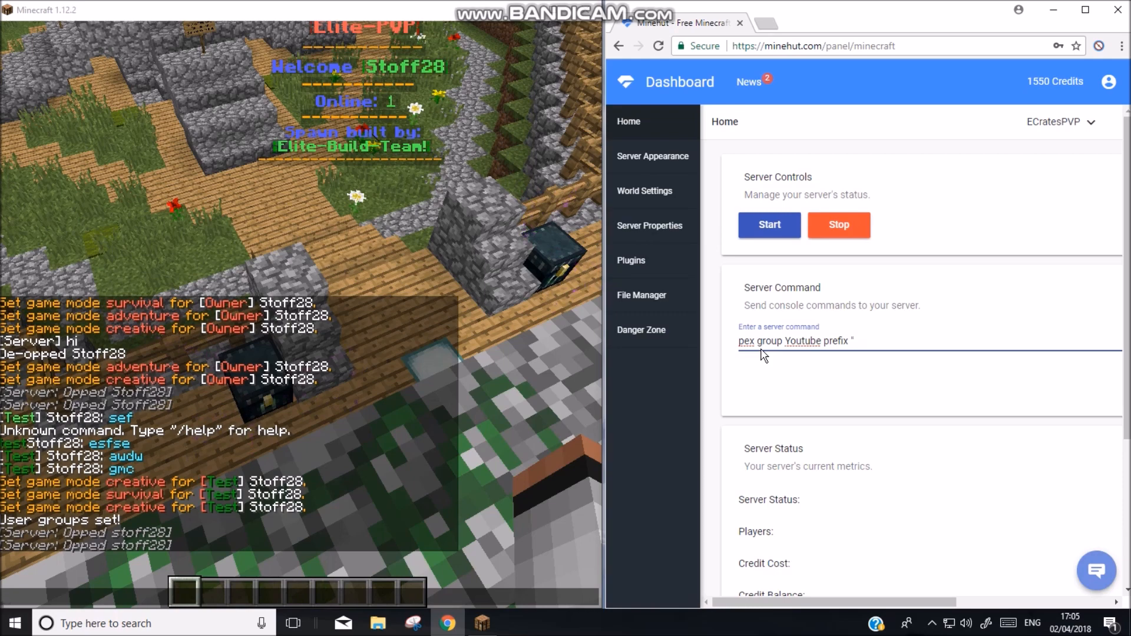
text(&)
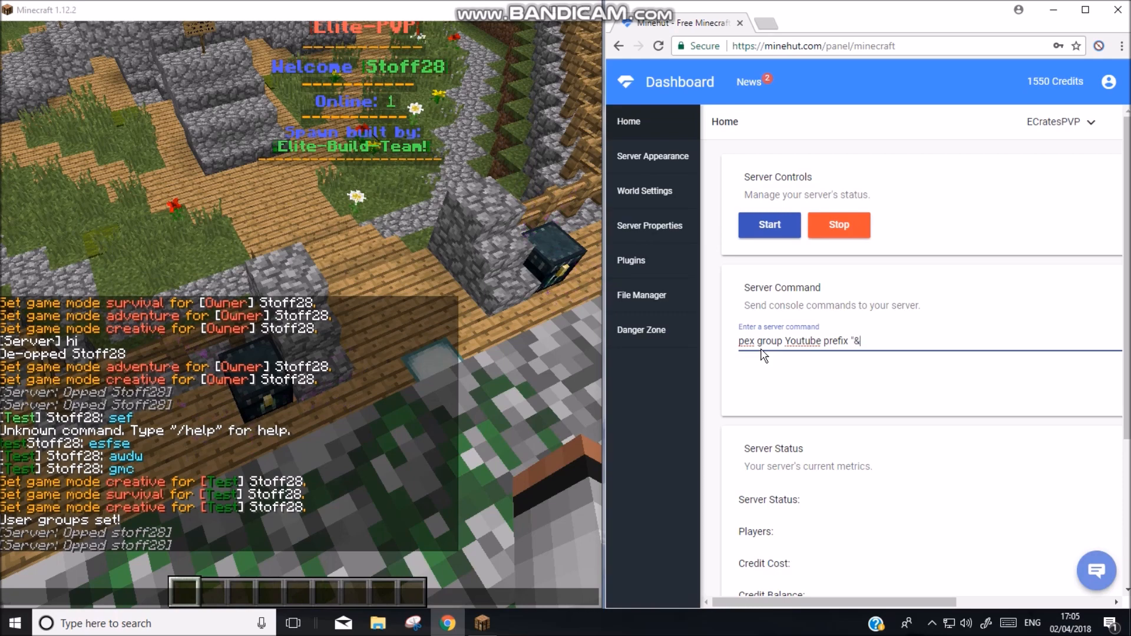
text(4)
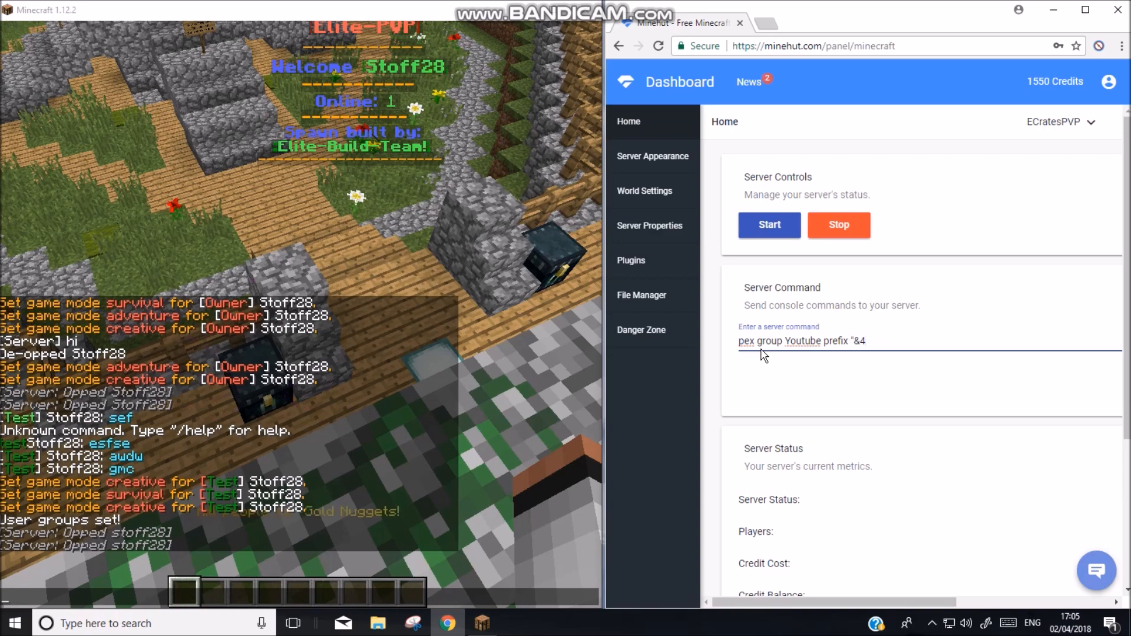
text(You)
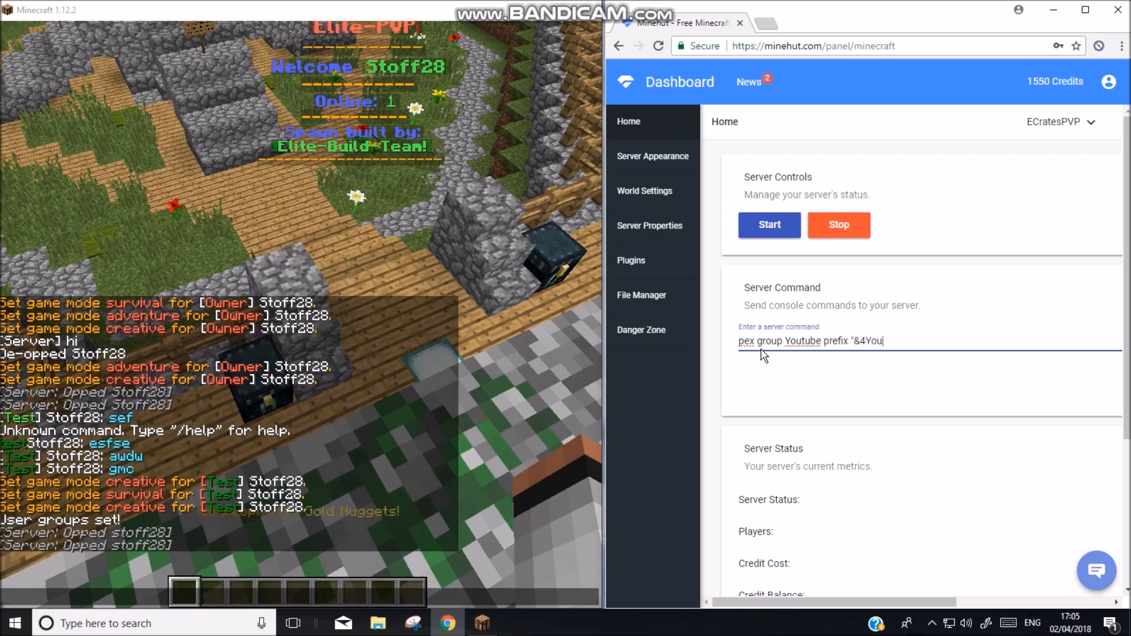
text(&)
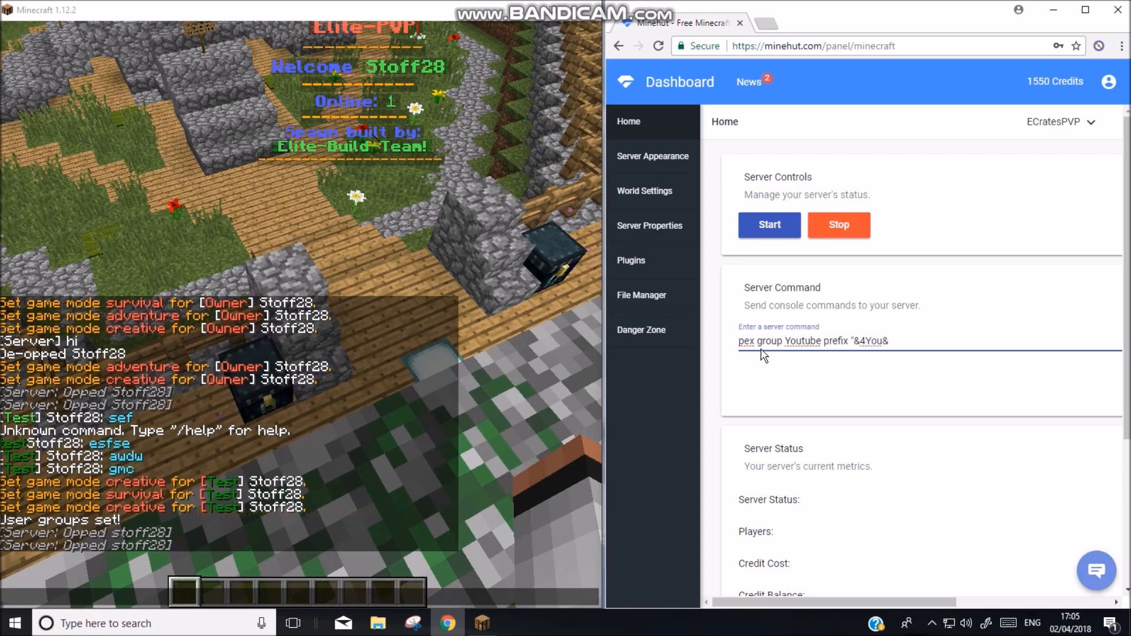
text(fTu)
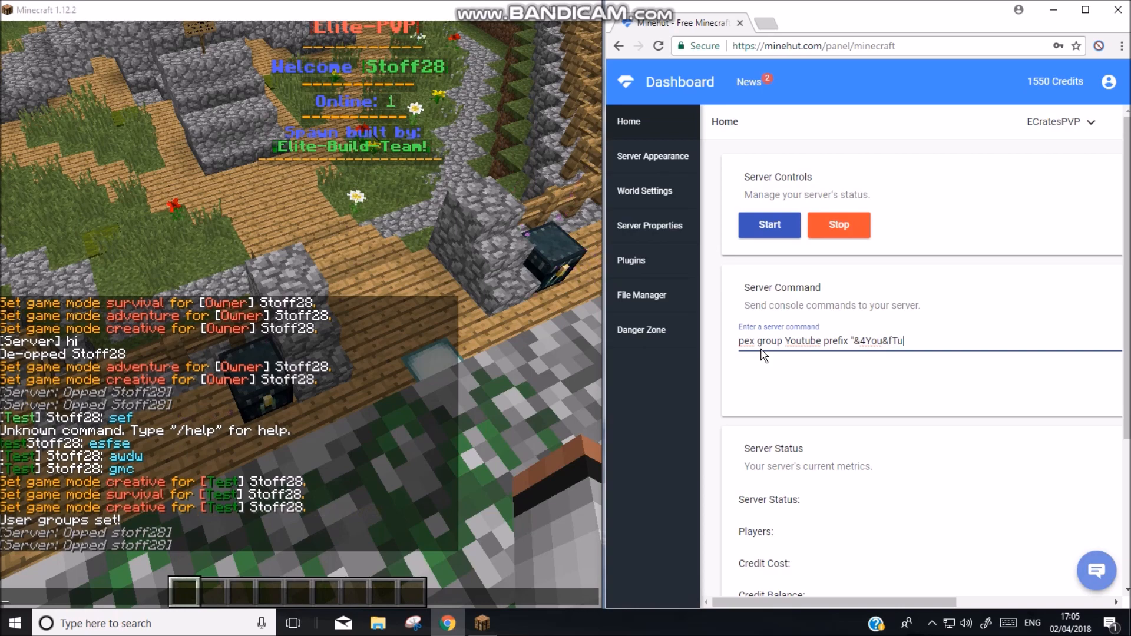
text(be)
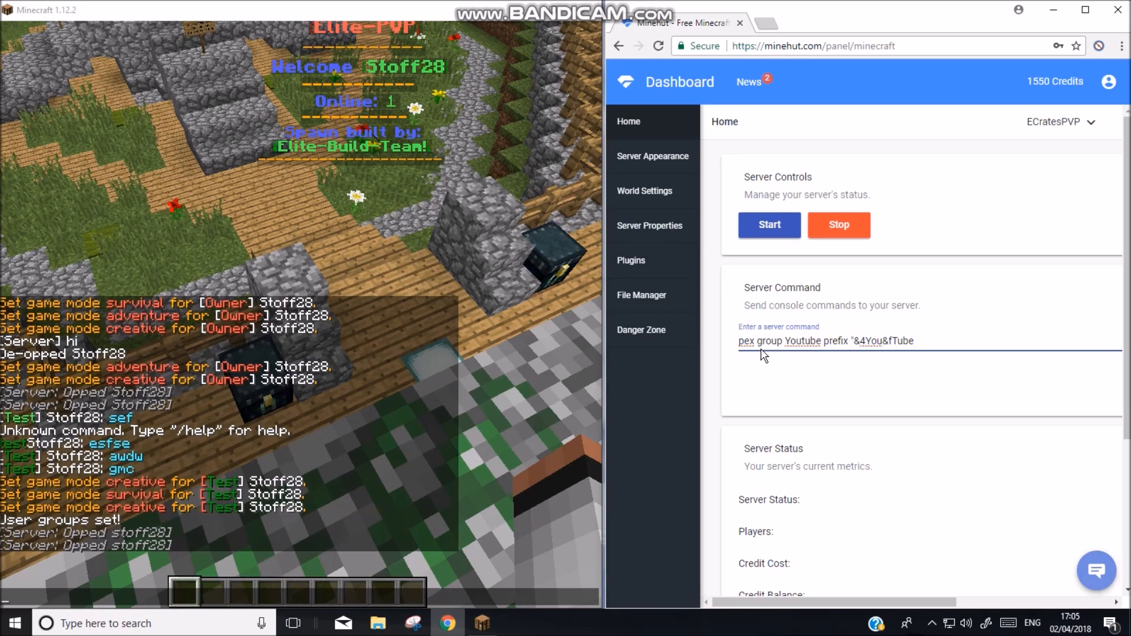
text(])
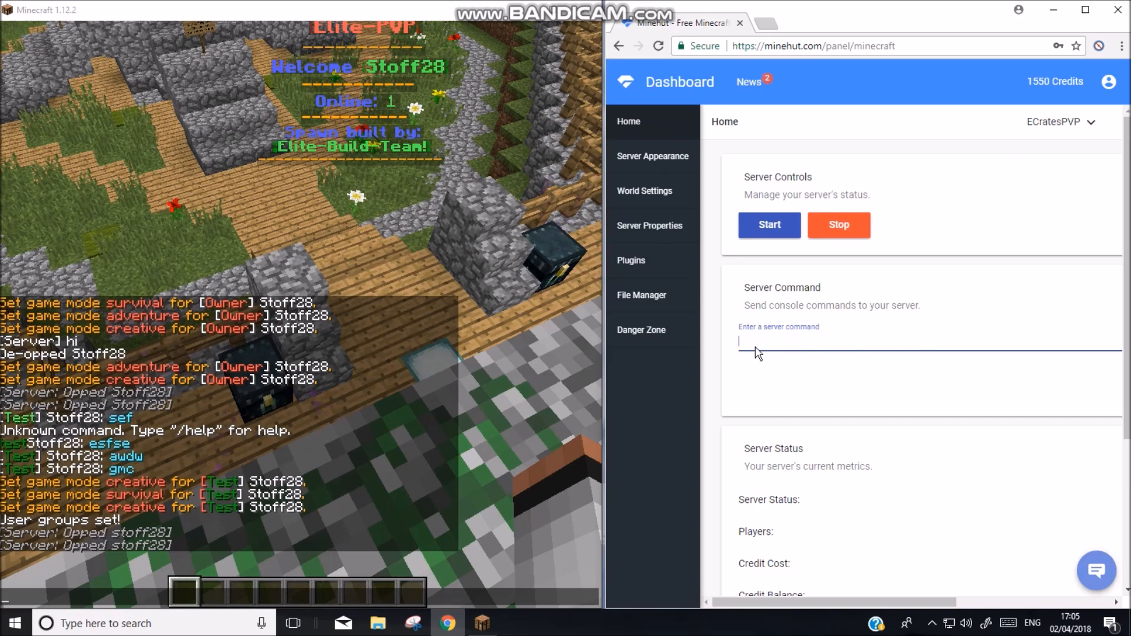
- Submit 'pex user Stoff28 group set YouTube' to put Stoff28 in the YouTube group
text(p)
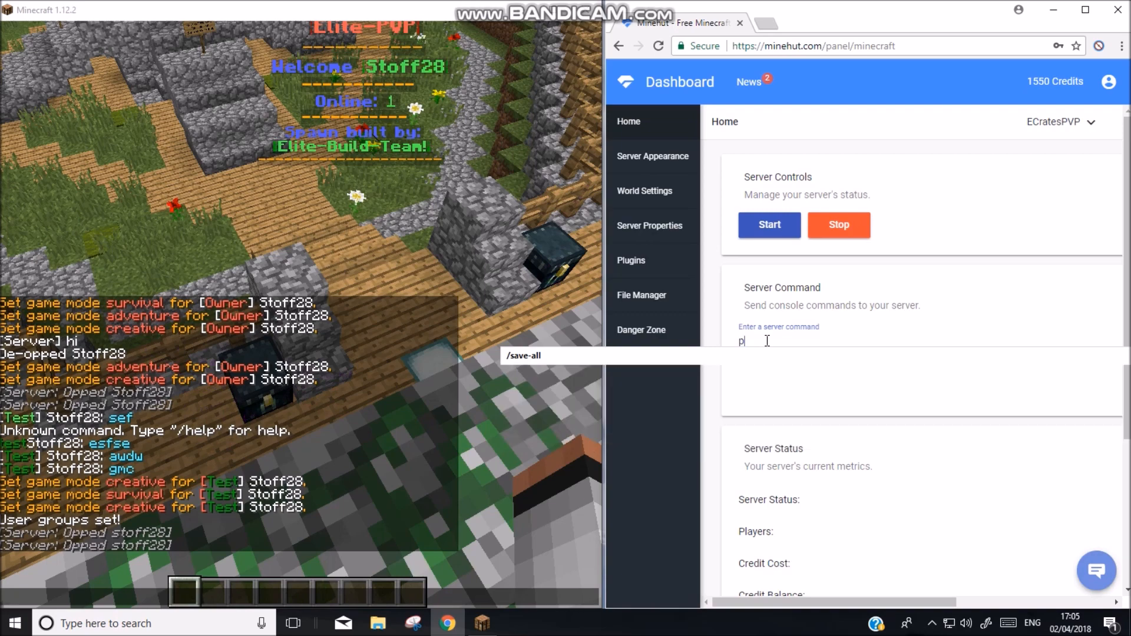
text(ex user St)
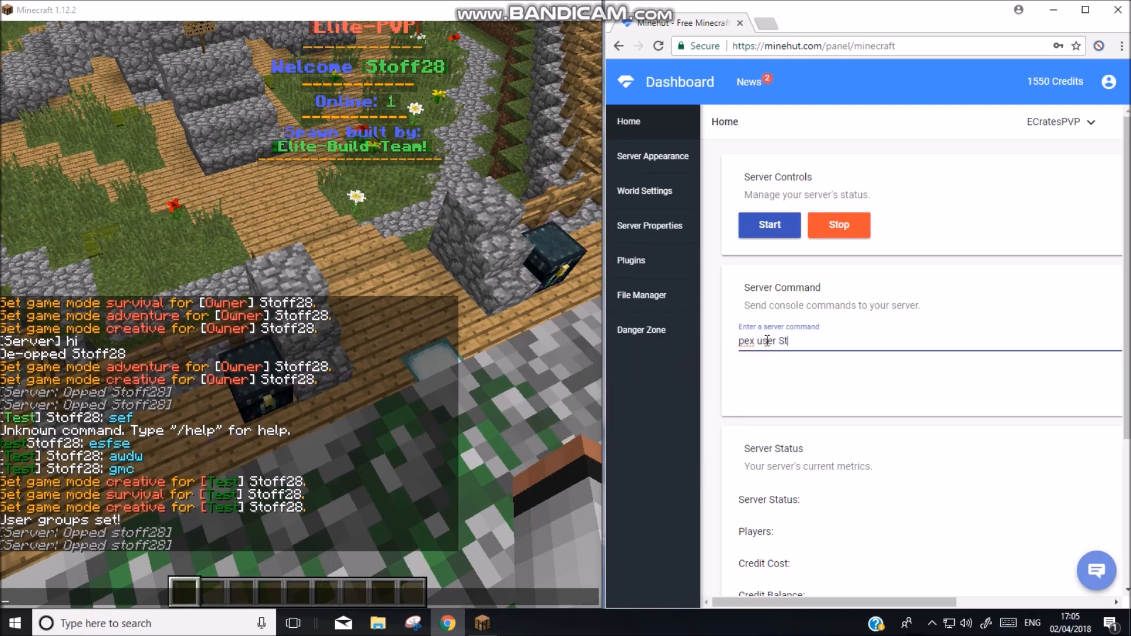
text(off28)
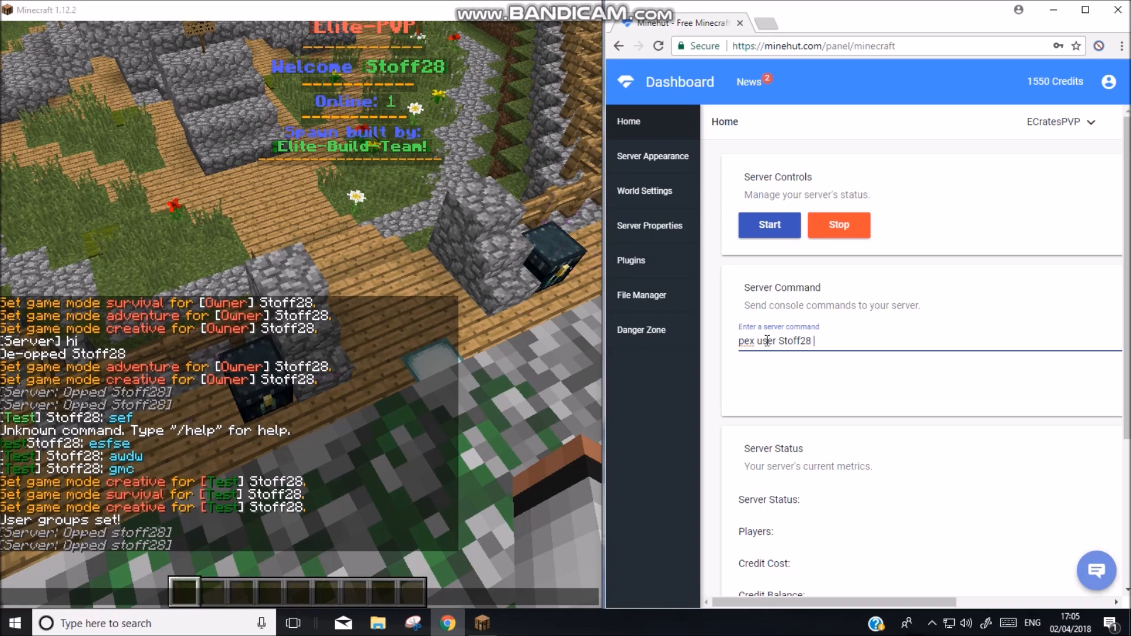
text(group seth)
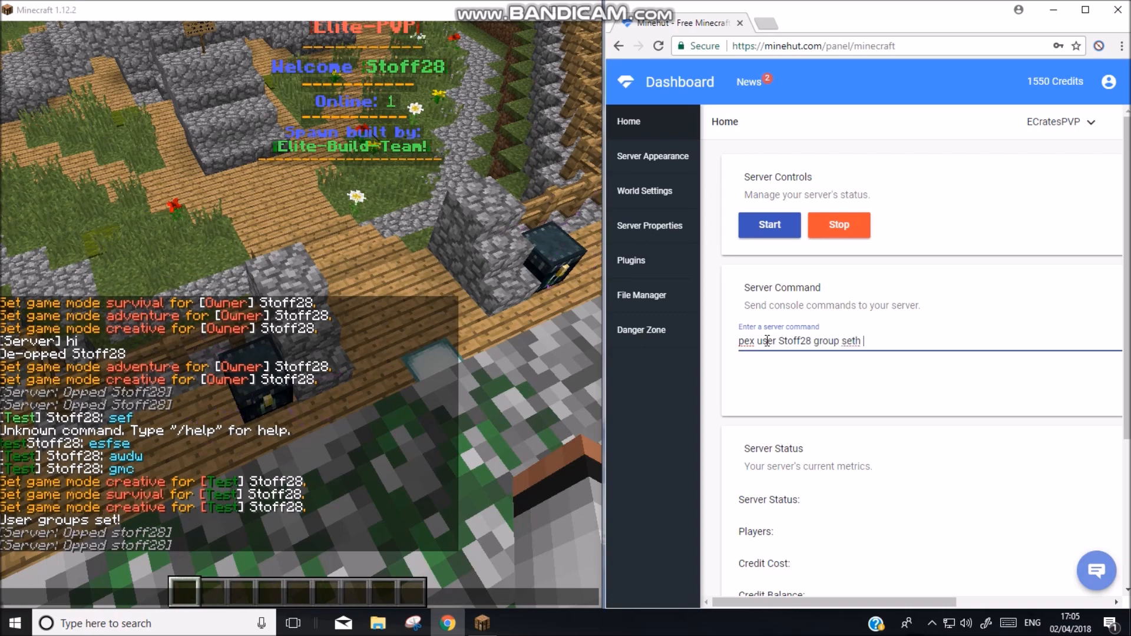
text(You)
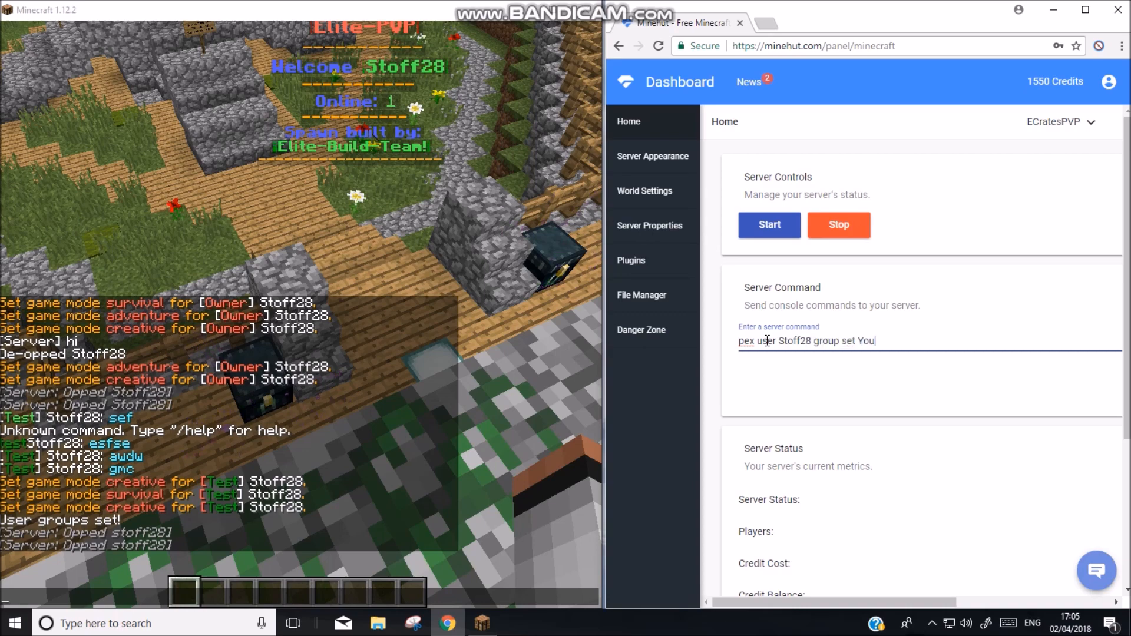
key(enter)
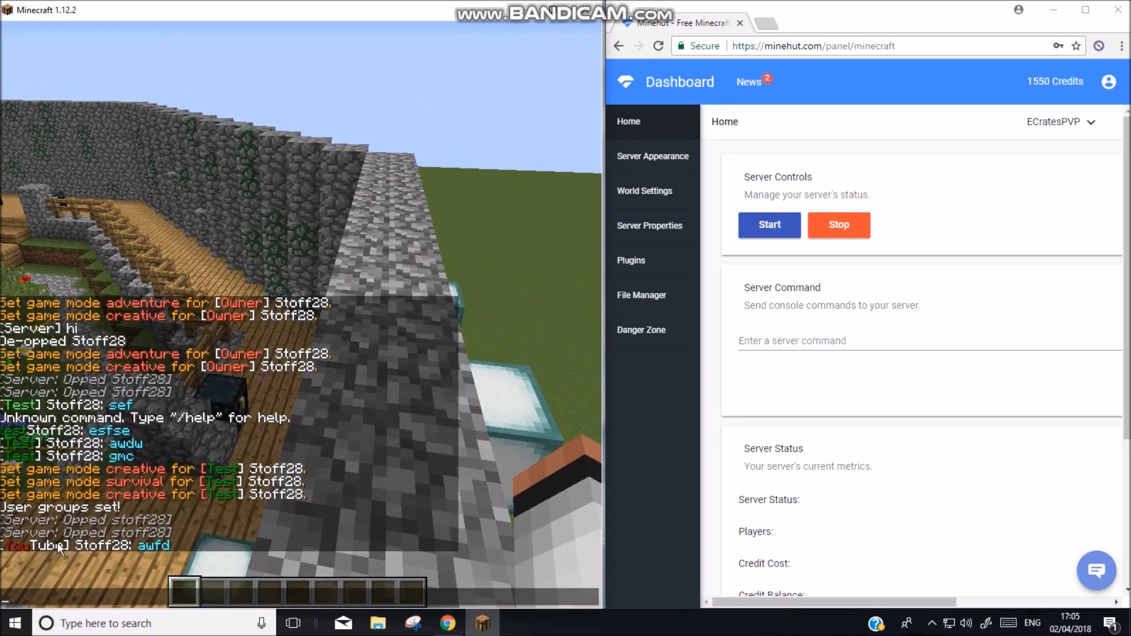
mouse_move(199, 565)
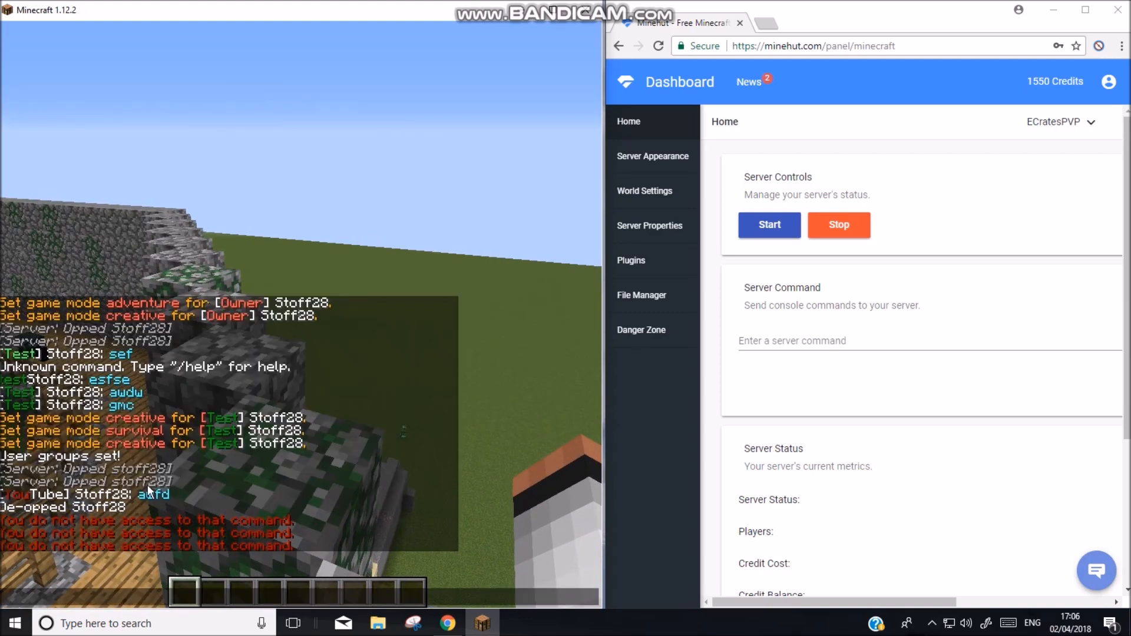
- Add the essentials.* permission to the Youtube group via the console
click(792, 341)
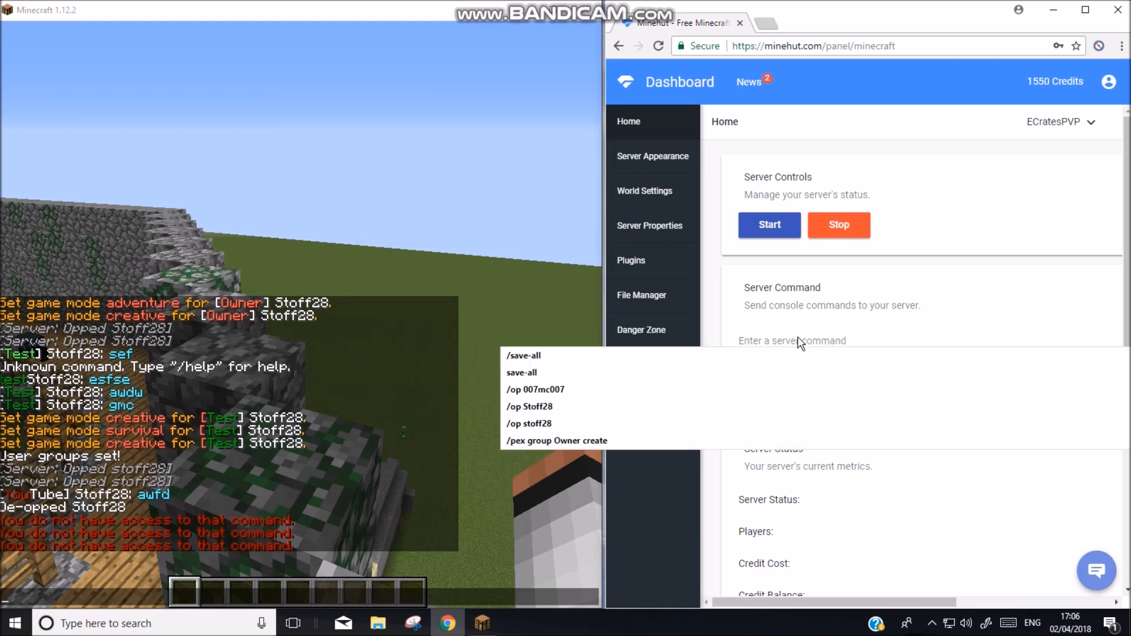
click(792, 340)
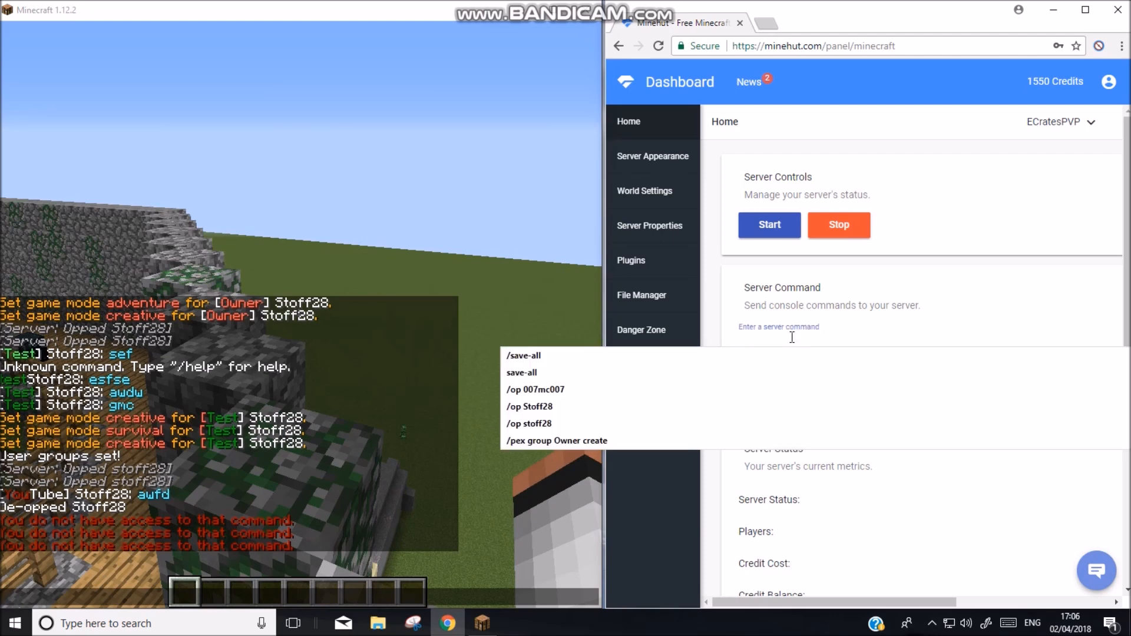
text(pex)
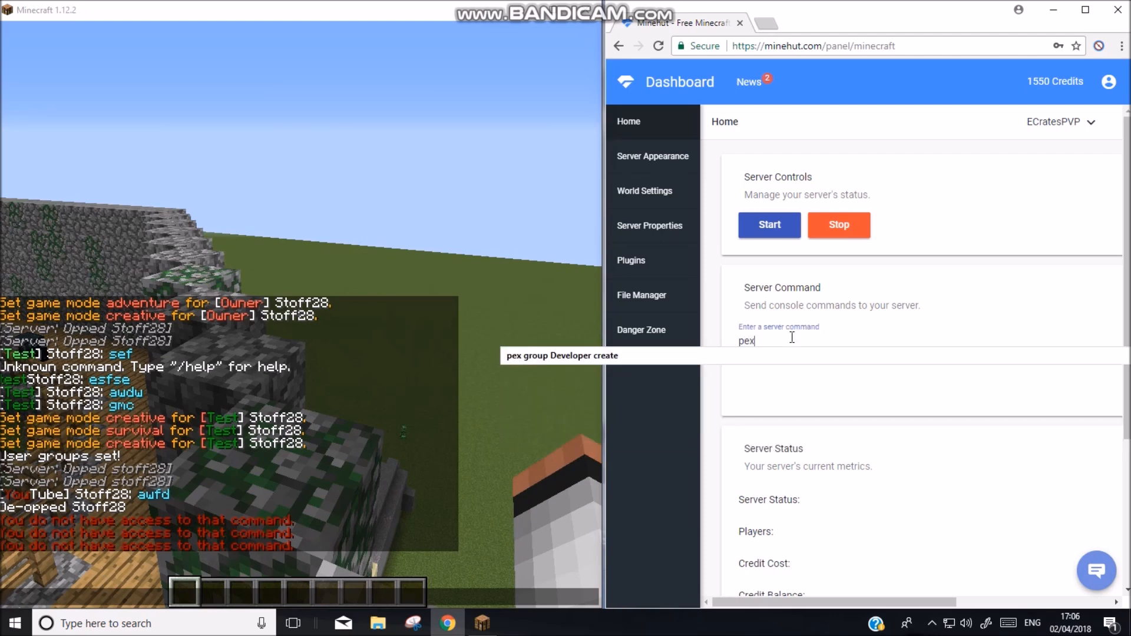
text(group y)
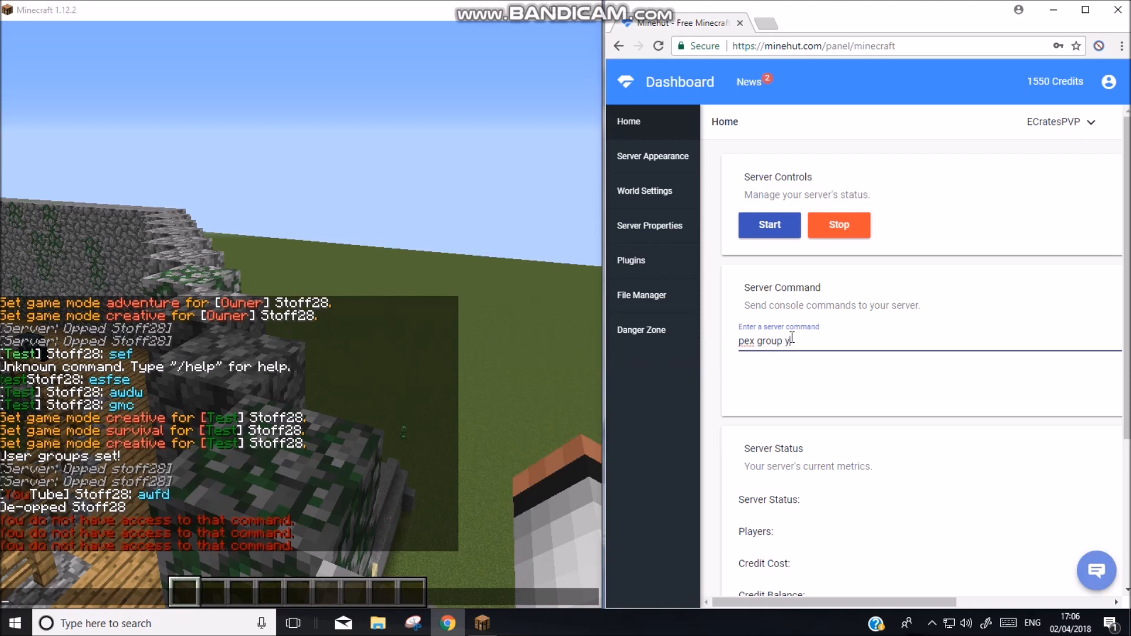
text(outube)
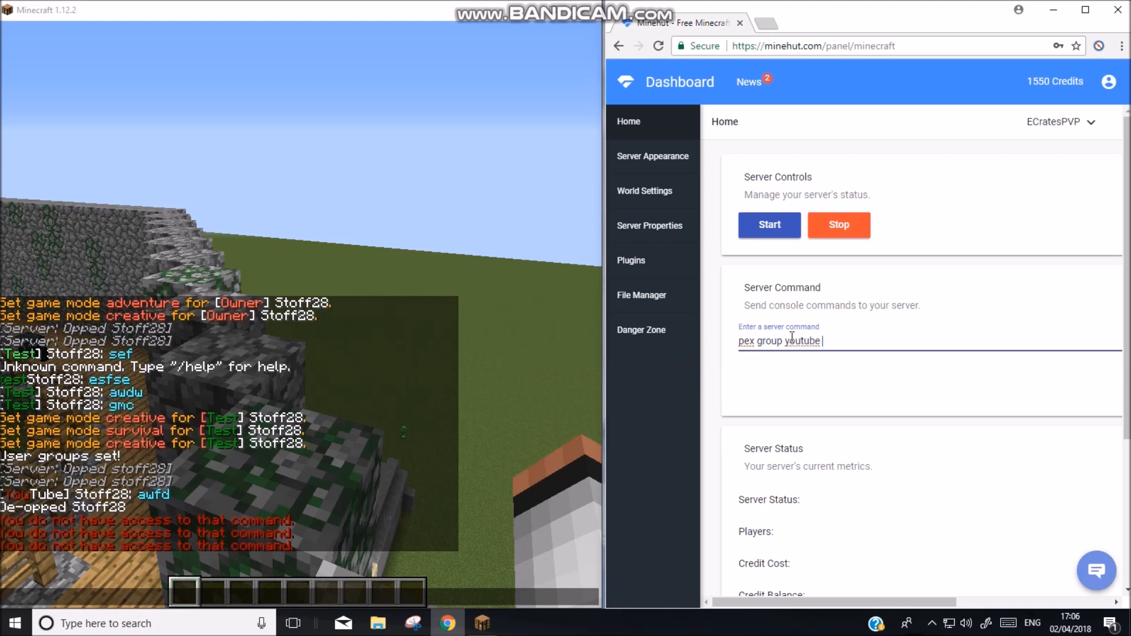
key(Backspace)
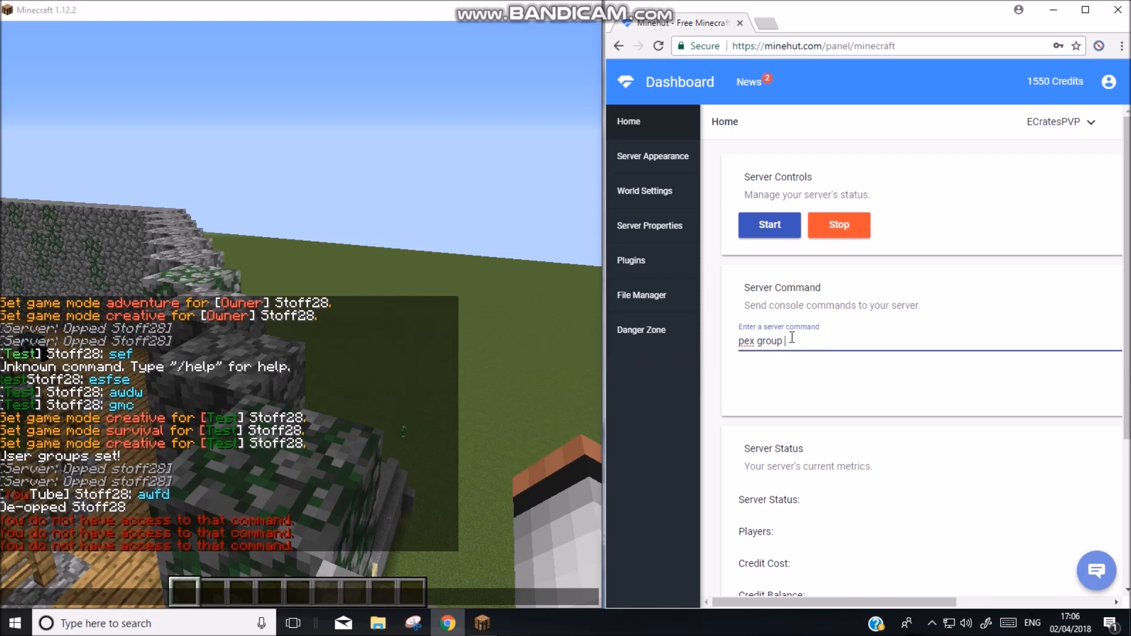
text(Youtube add)
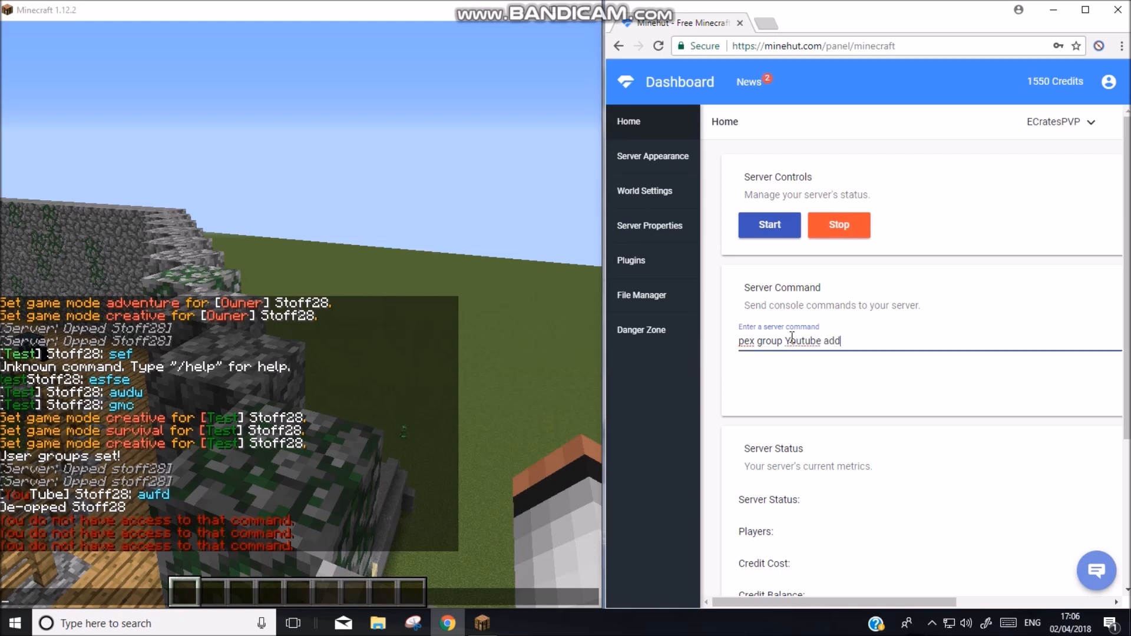
text(essenti)
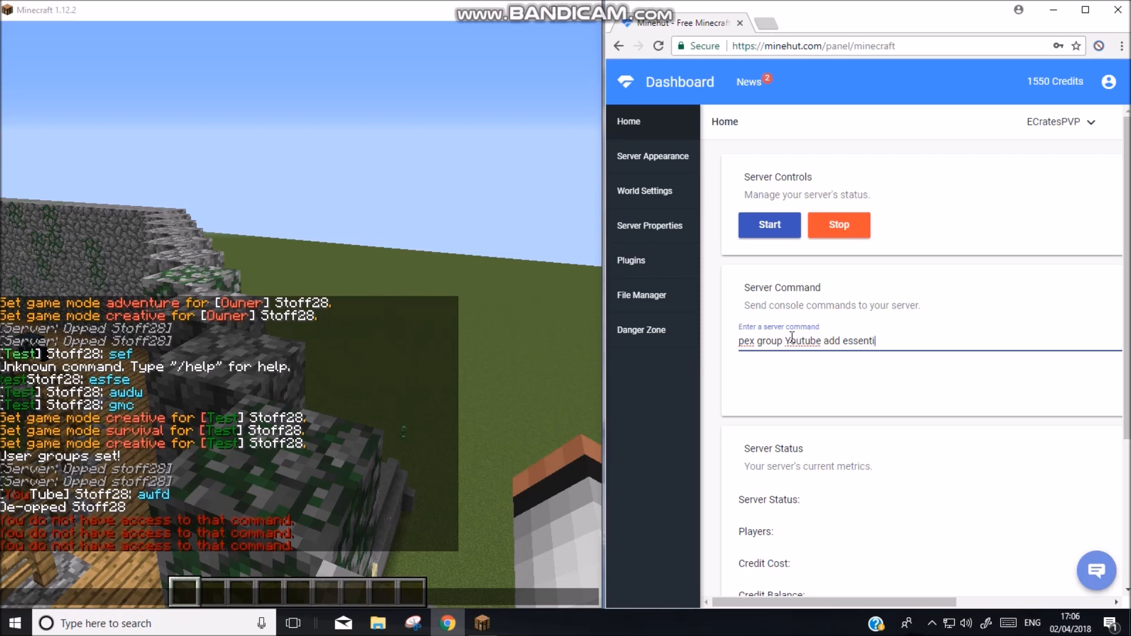
text(als.)
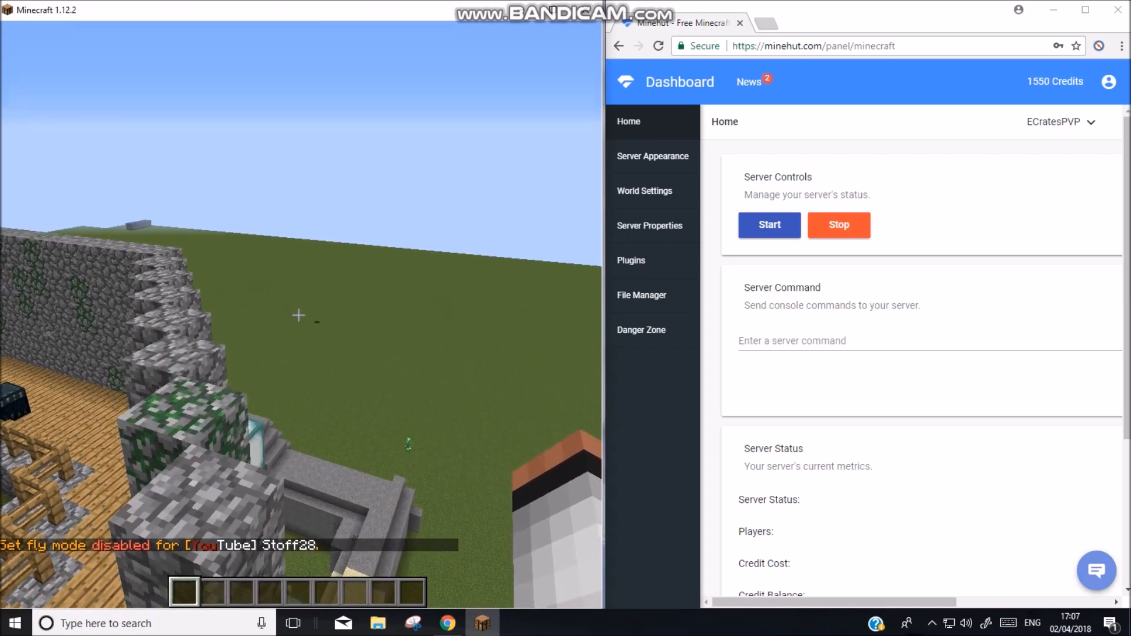
- Free the mouse from the game and type 'pex group Youtube add *' into the console
key(e)
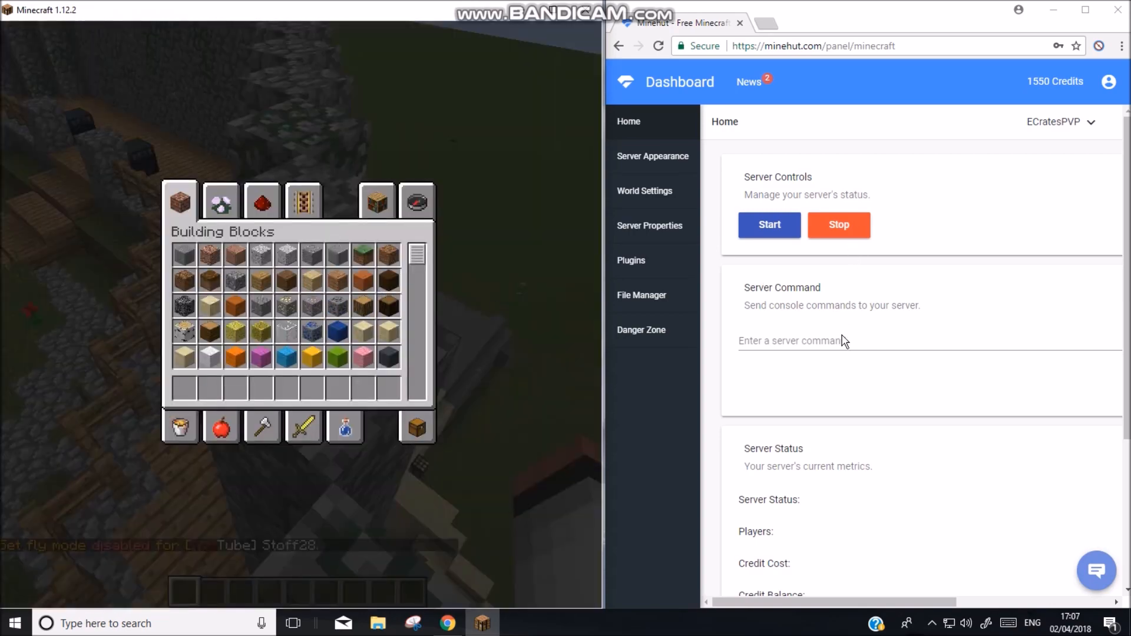
click(794, 326)
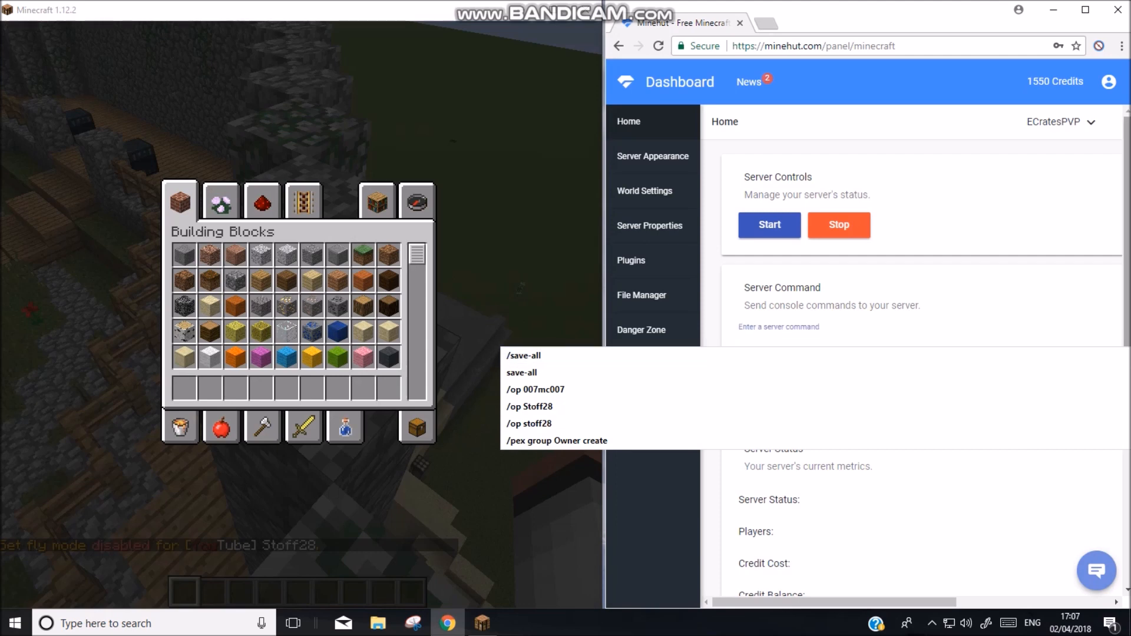
click(779, 325)
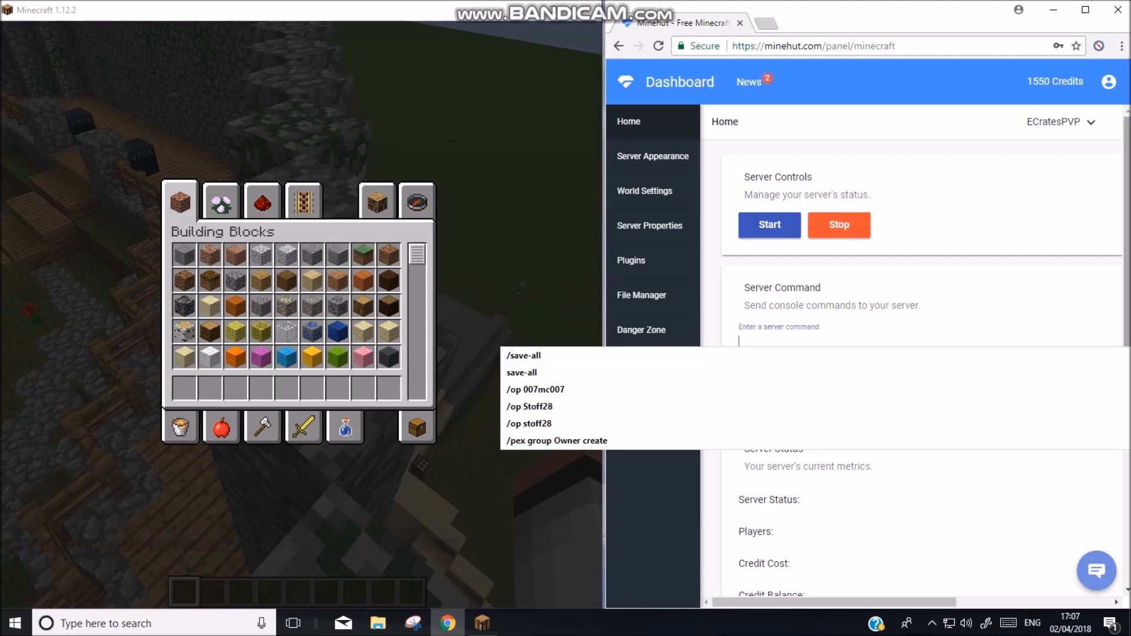
text(pex group Youtube add)
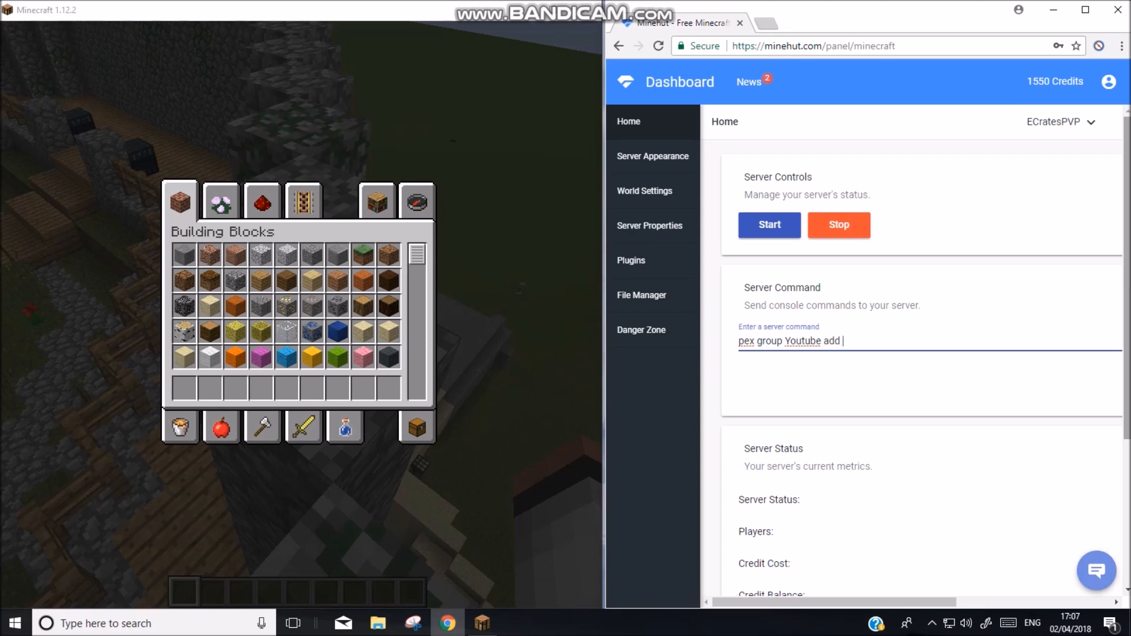
text(*)
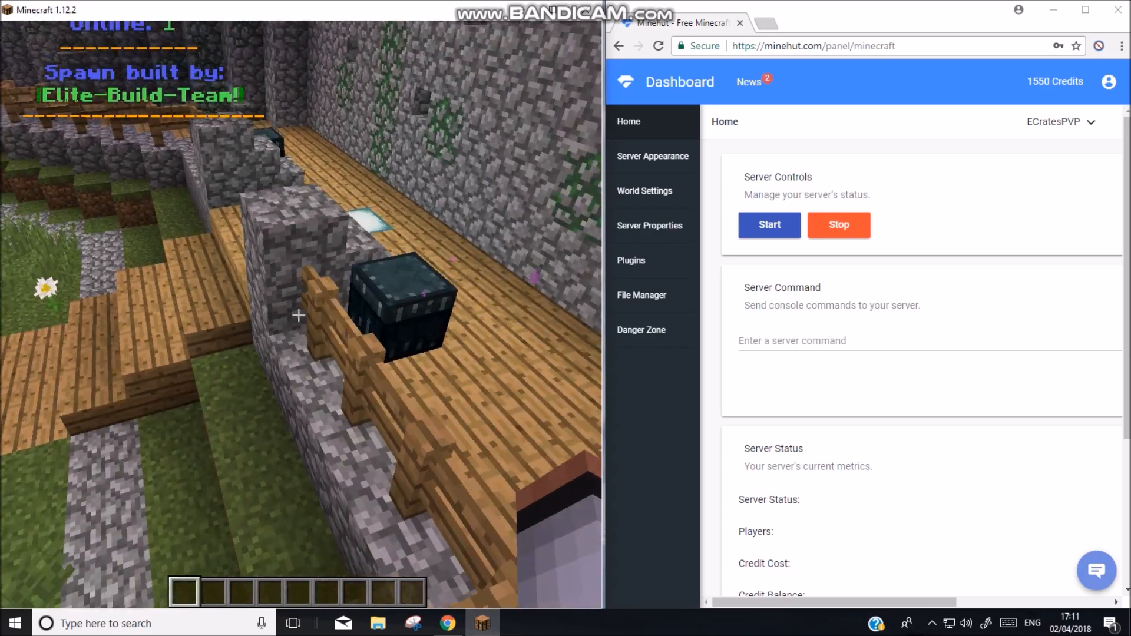
mouse_move(296, 314)
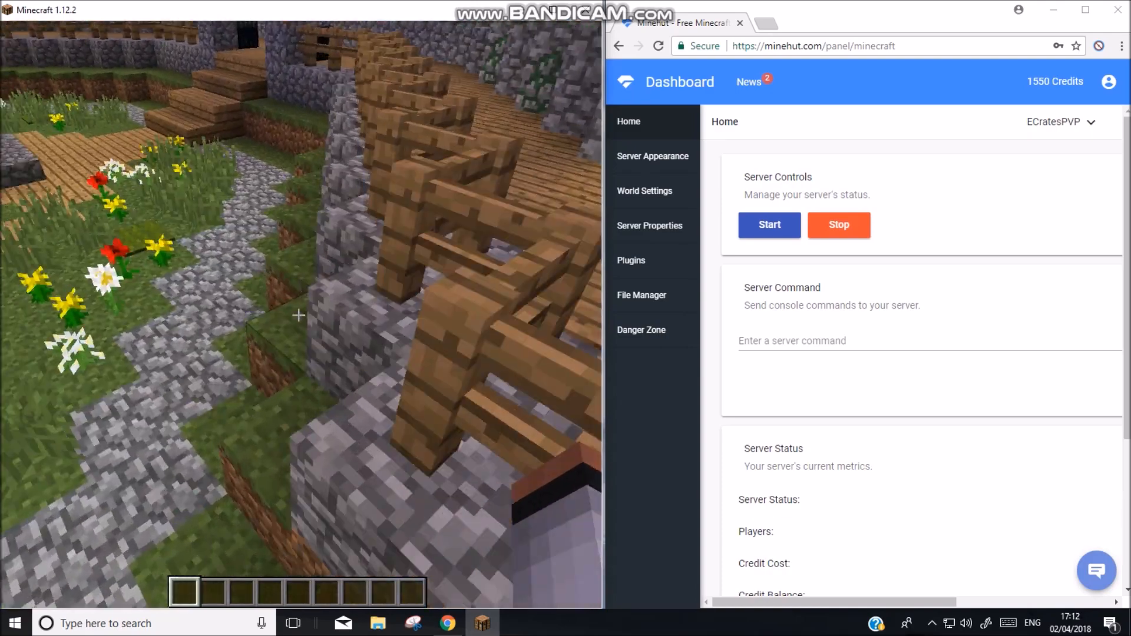
mouse_move(298, 315)
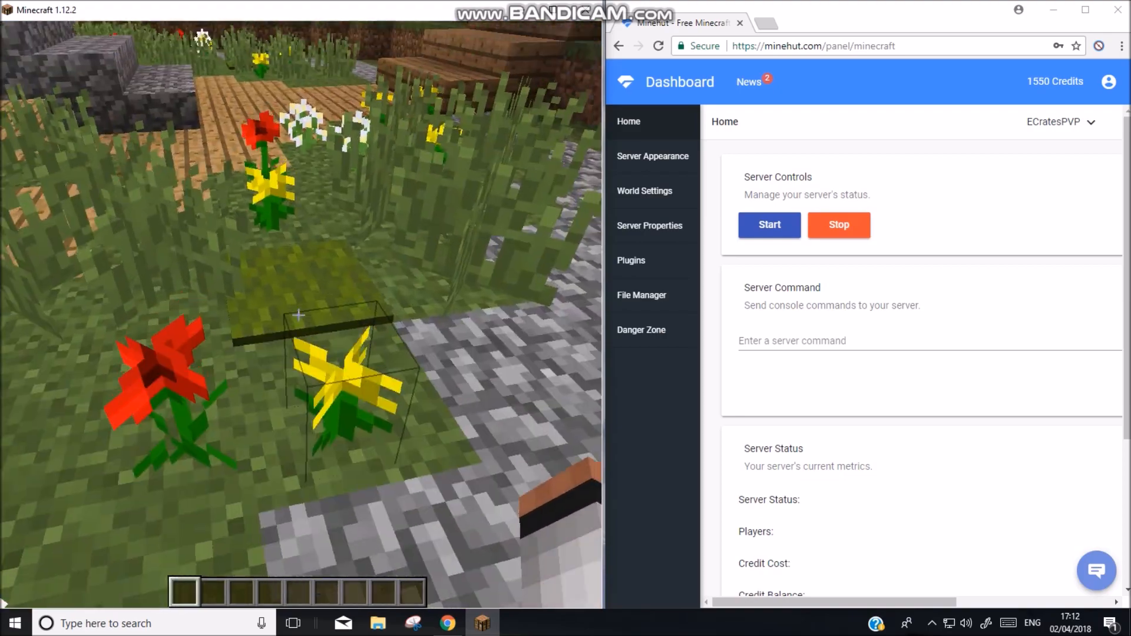